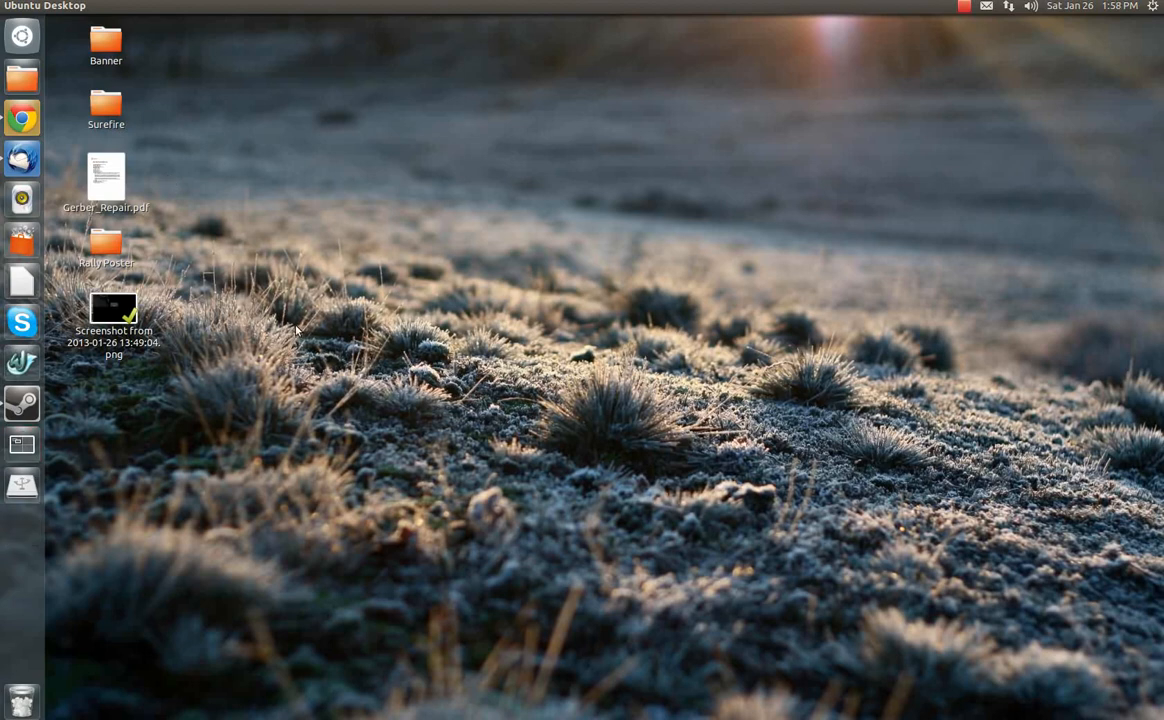
pyautogui.moveTo(304, 328)
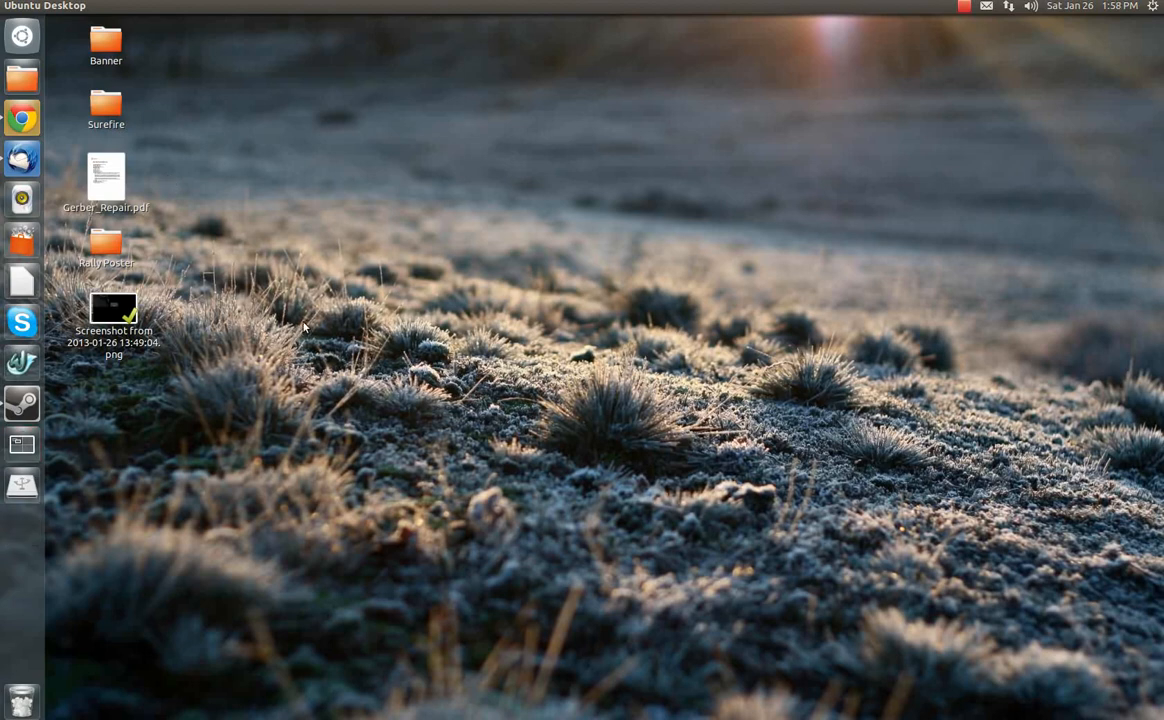
pyautogui.moveTo(332, 368)
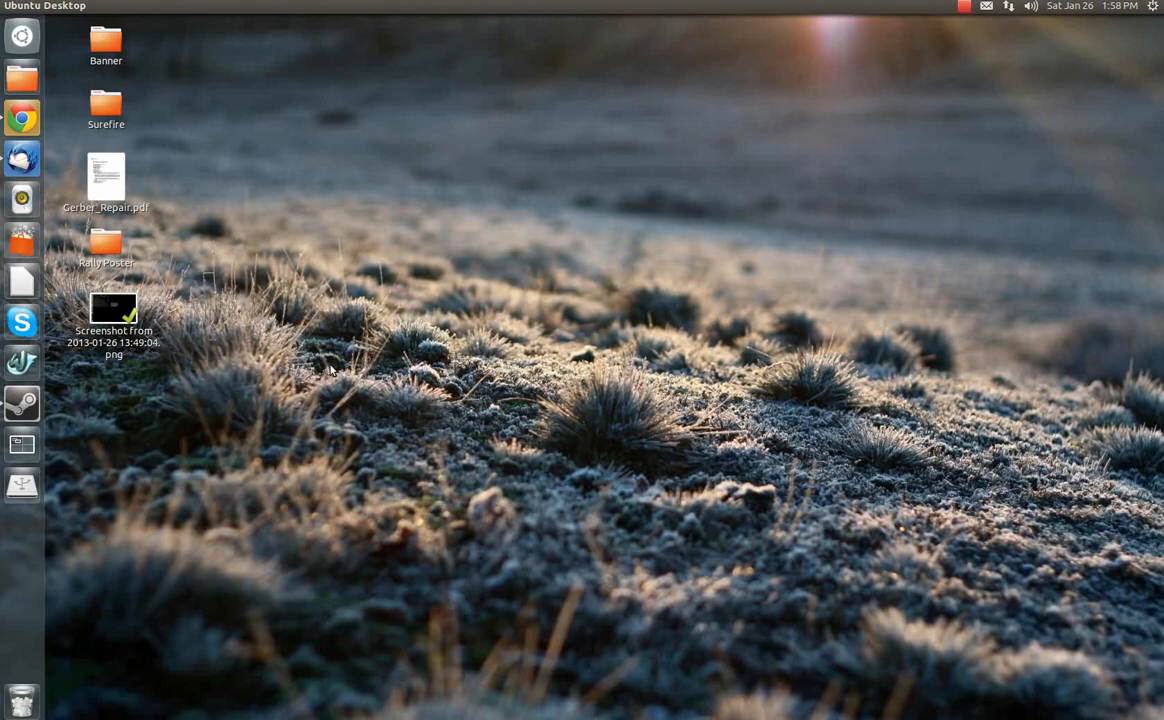
pyautogui.moveTo(56, 414)
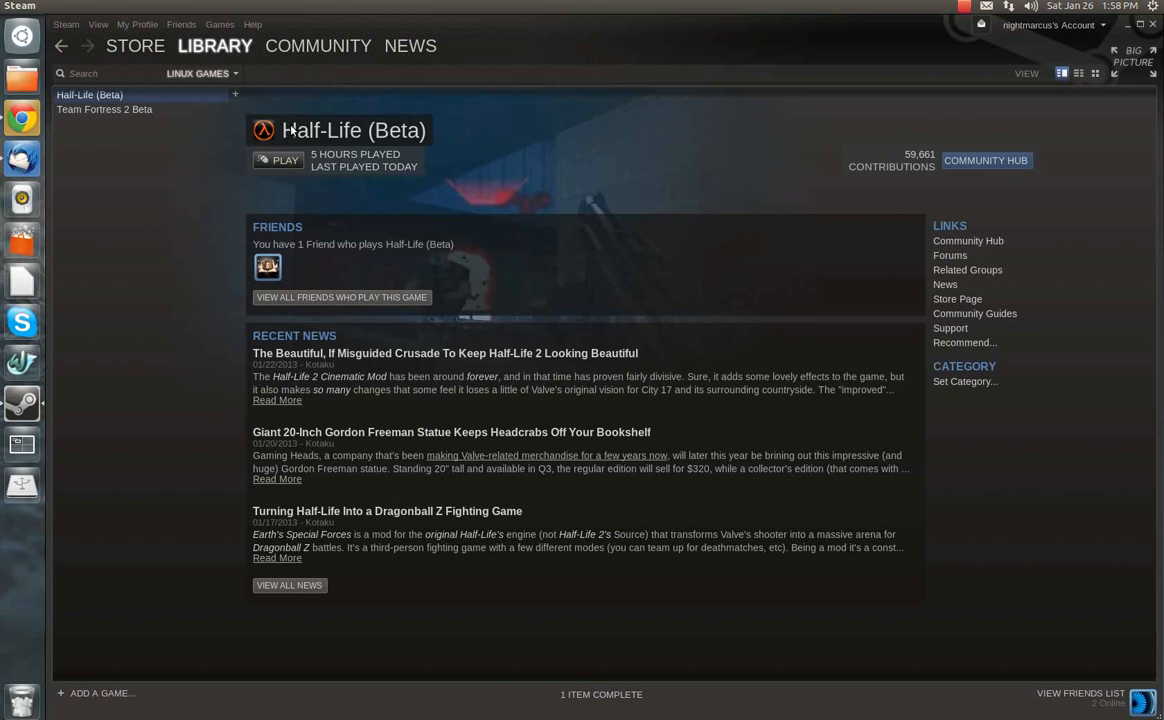
pyautogui.moveTo(388, 158)
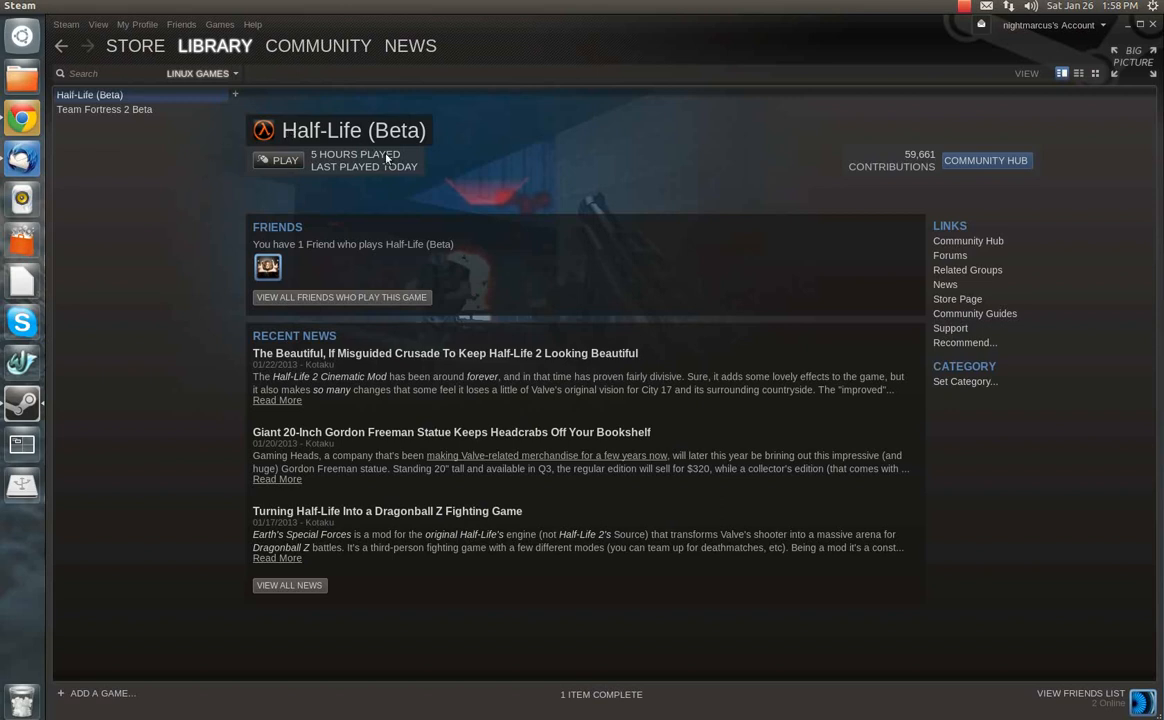
pyautogui.moveTo(340, 172)
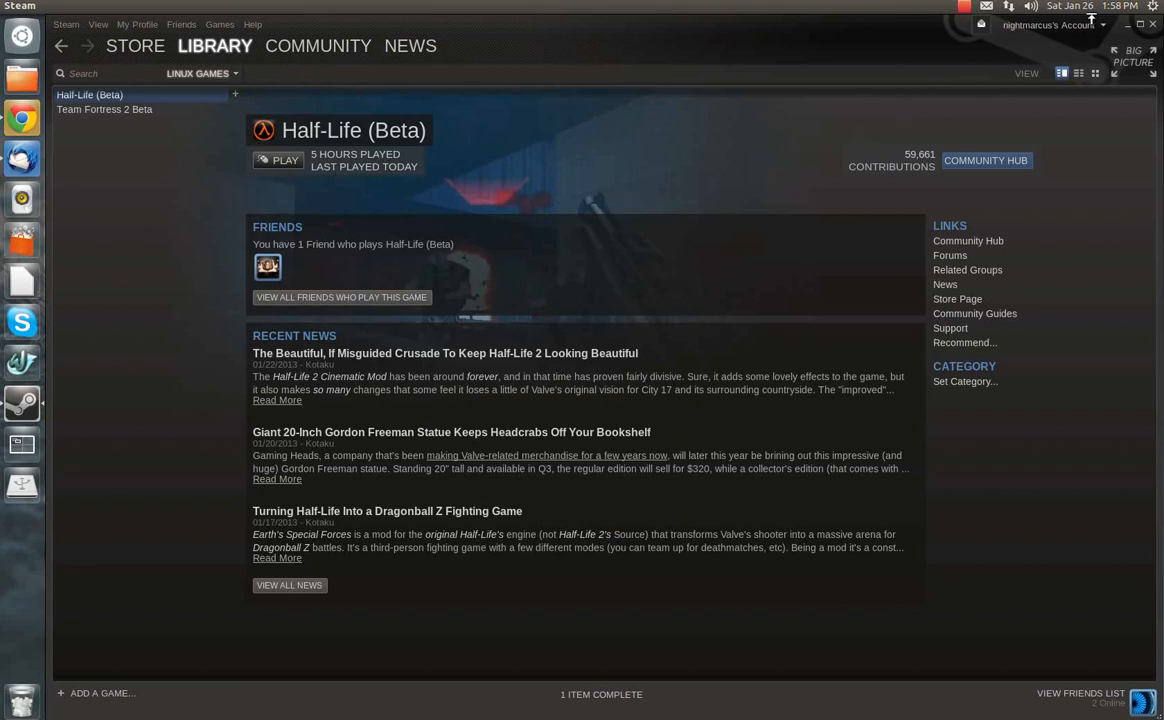
pyautogui.moveTo(136, 118)
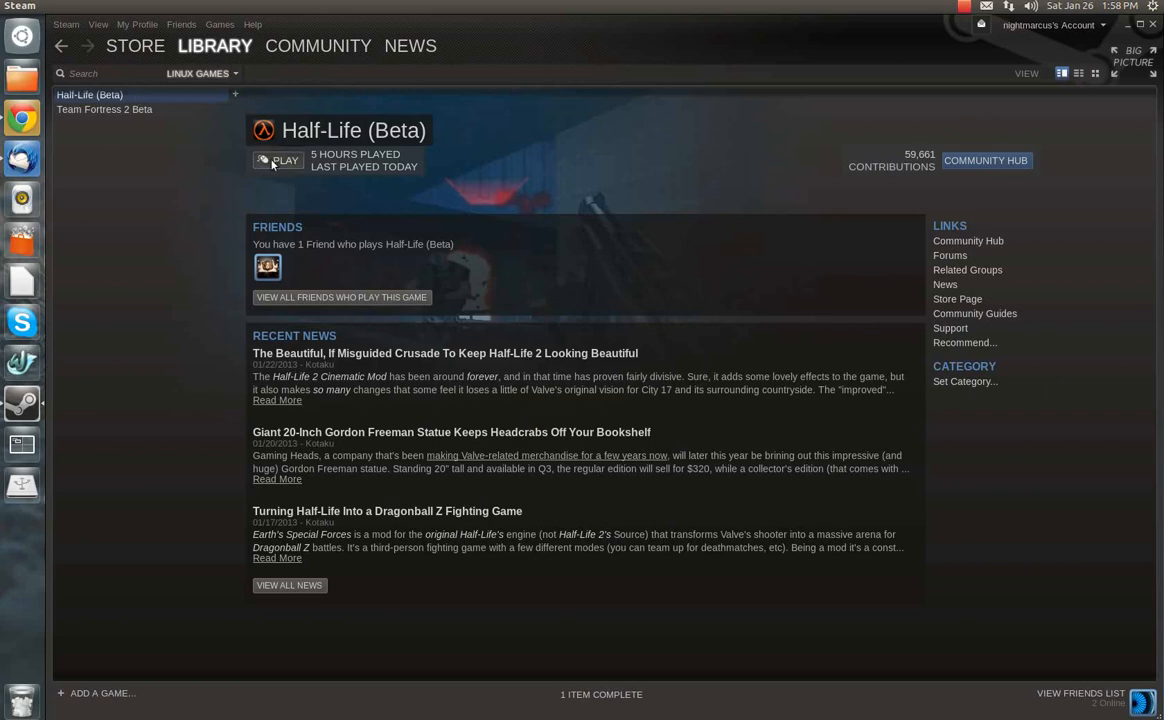
# Launch Half-Life (Beta) from Steam and bring up its in-game Options menu.
pyautogui.click(284, 160)
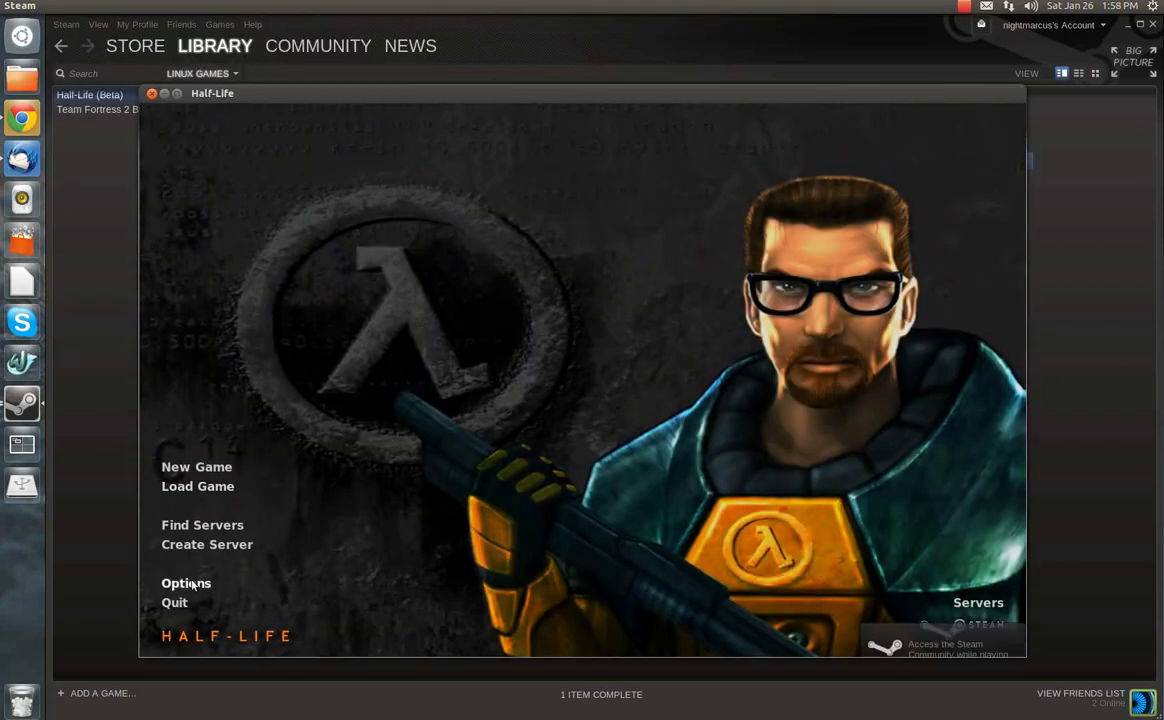
pyautogui.click(186, 584)
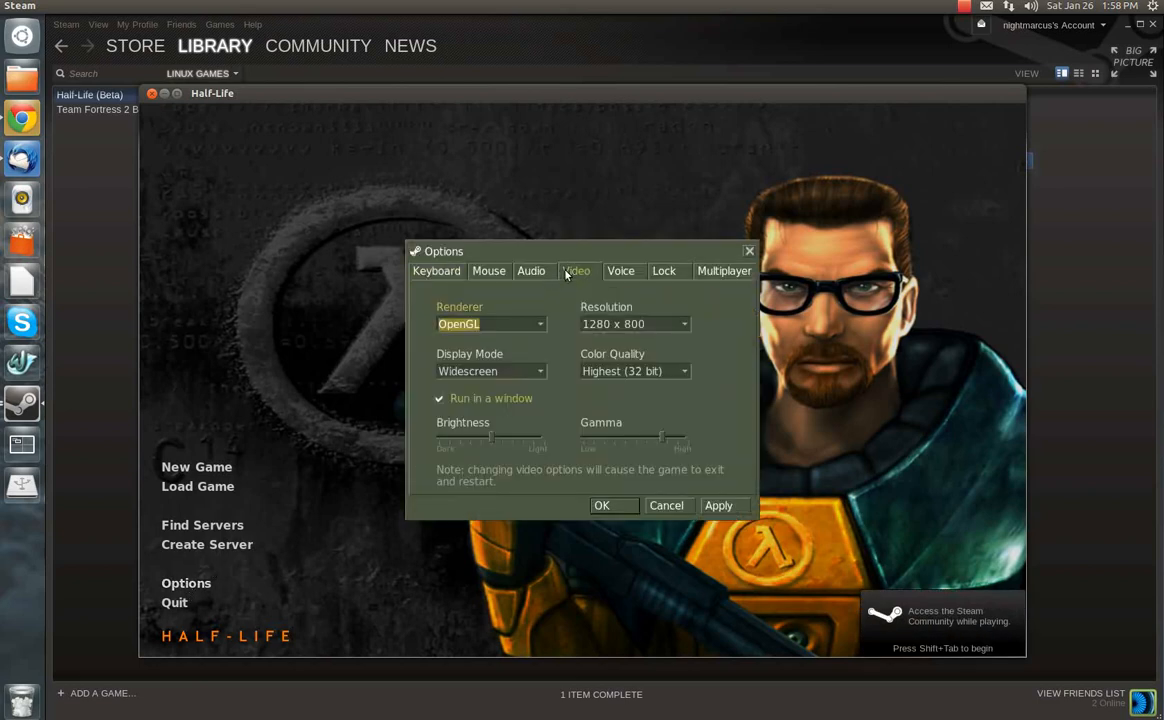
pyautogui.moveTo(568, 384)
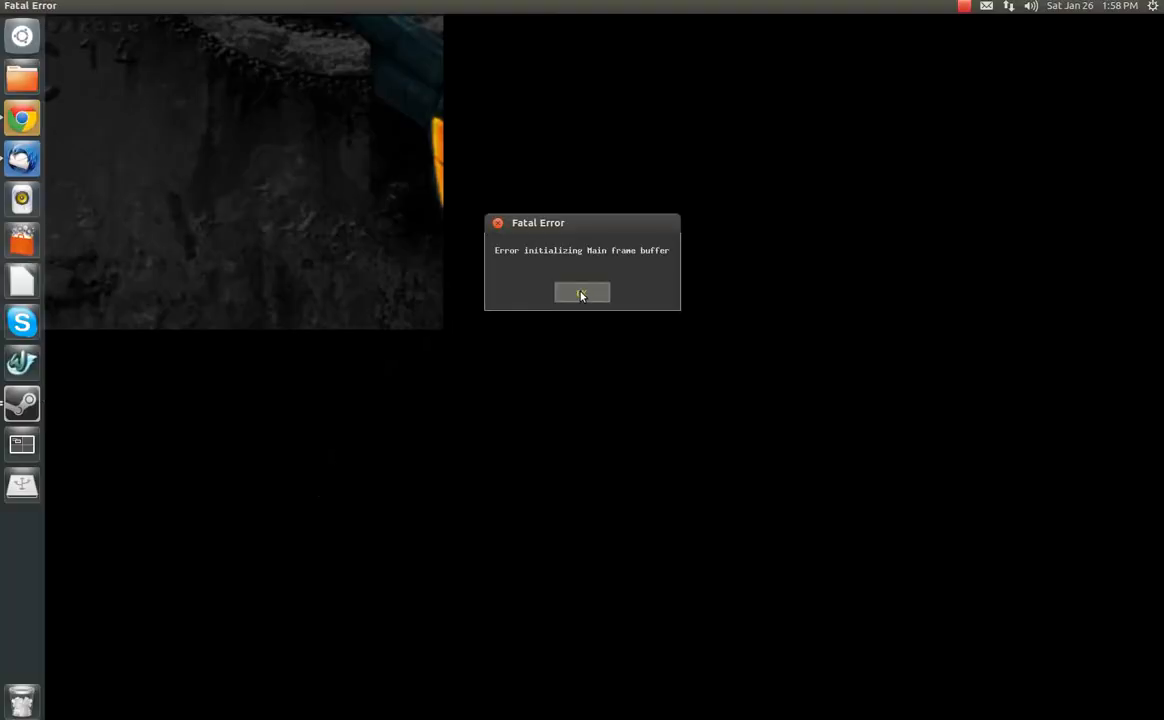
pyautogui.moveTo(614, 256)
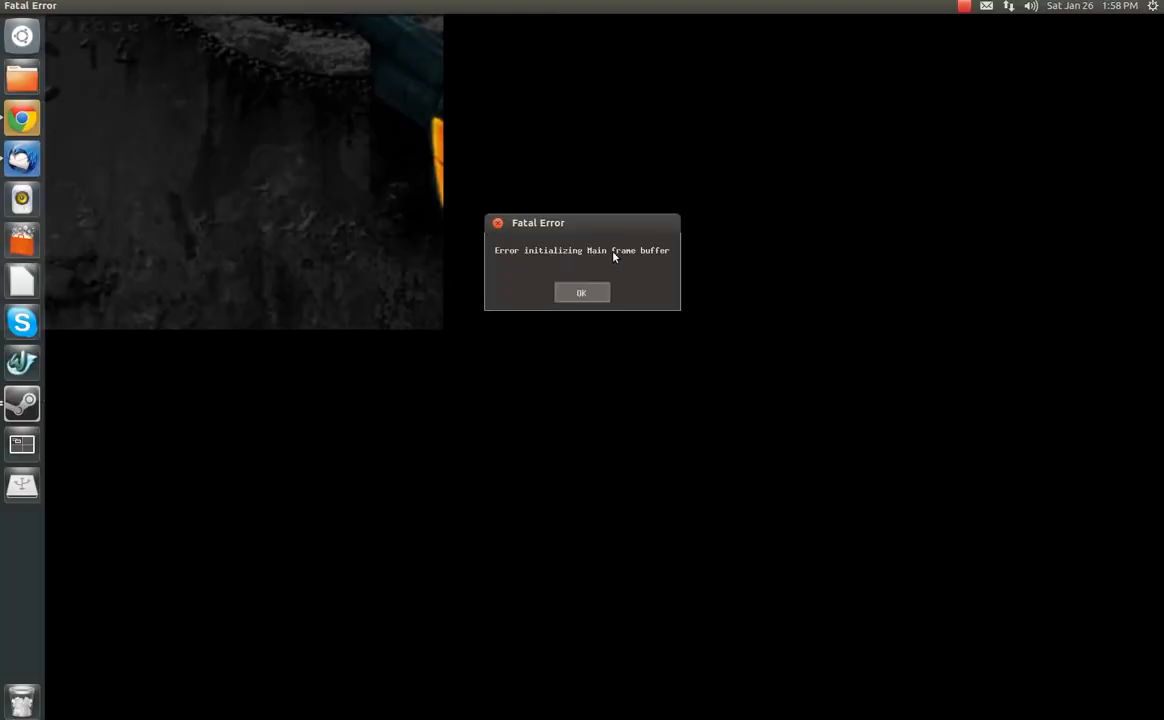
# Dismiss the main frame buffer fatal error, relaunch Half-Life (Beta), and dismiss the error again.
pyautogui.click(580, 292)
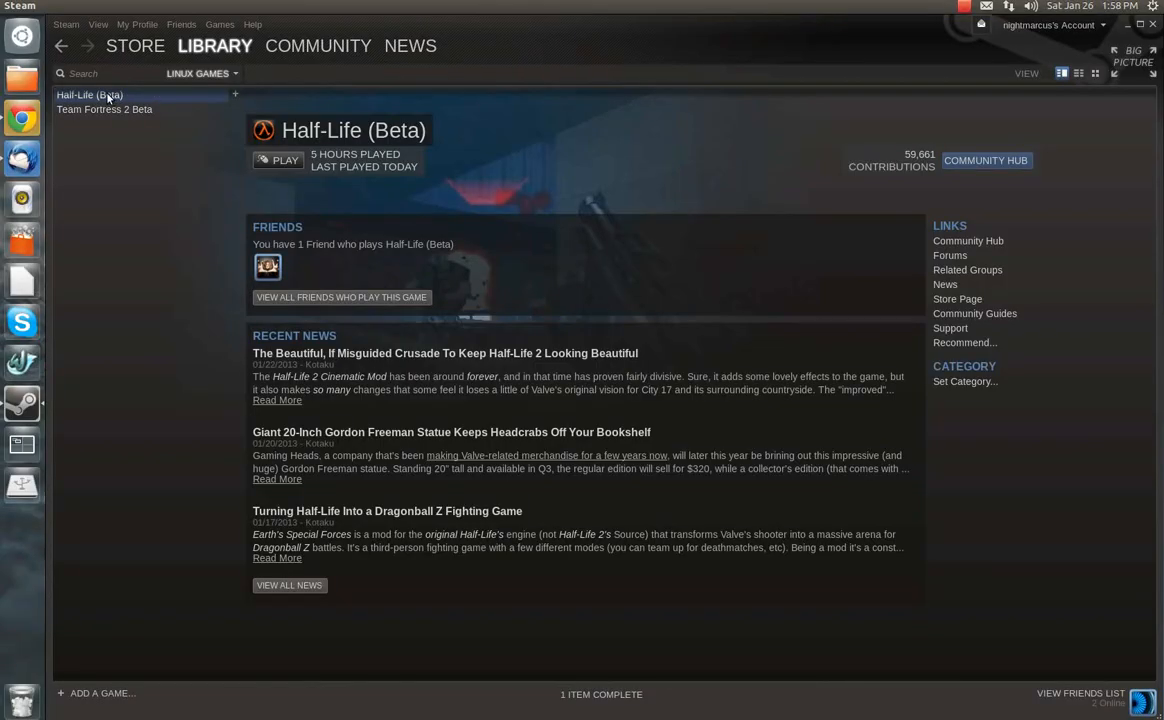
pyautogui.click(278, 160)
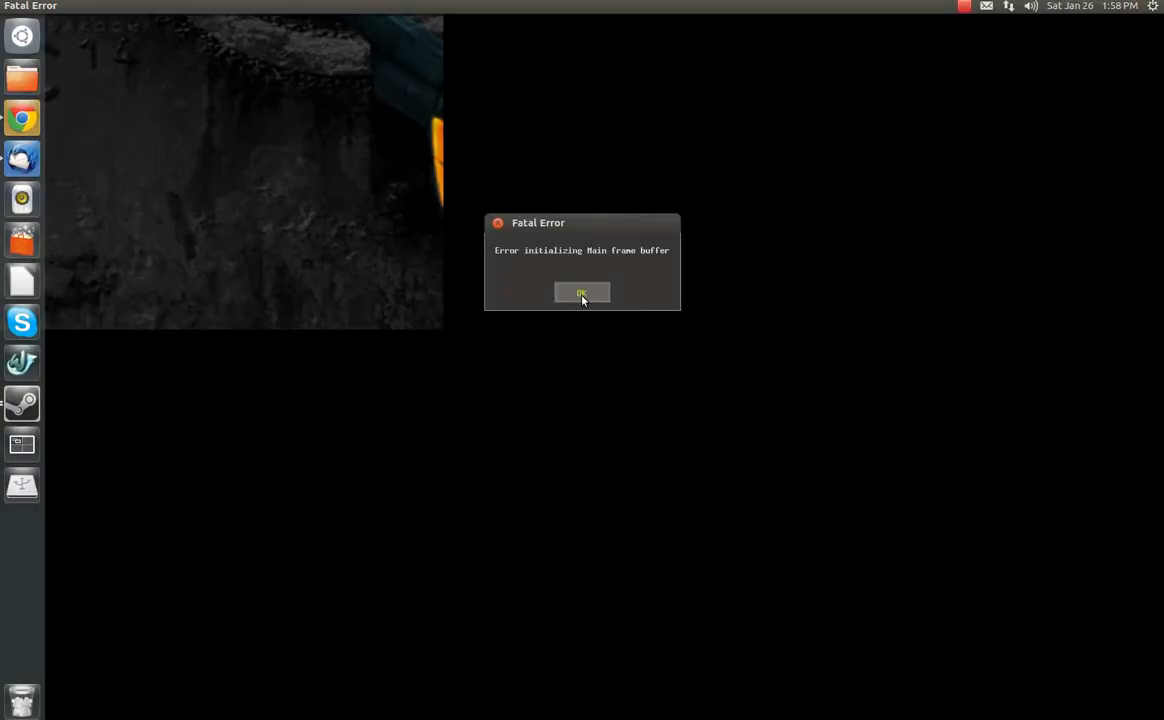
pyautogui.click(580, 292)
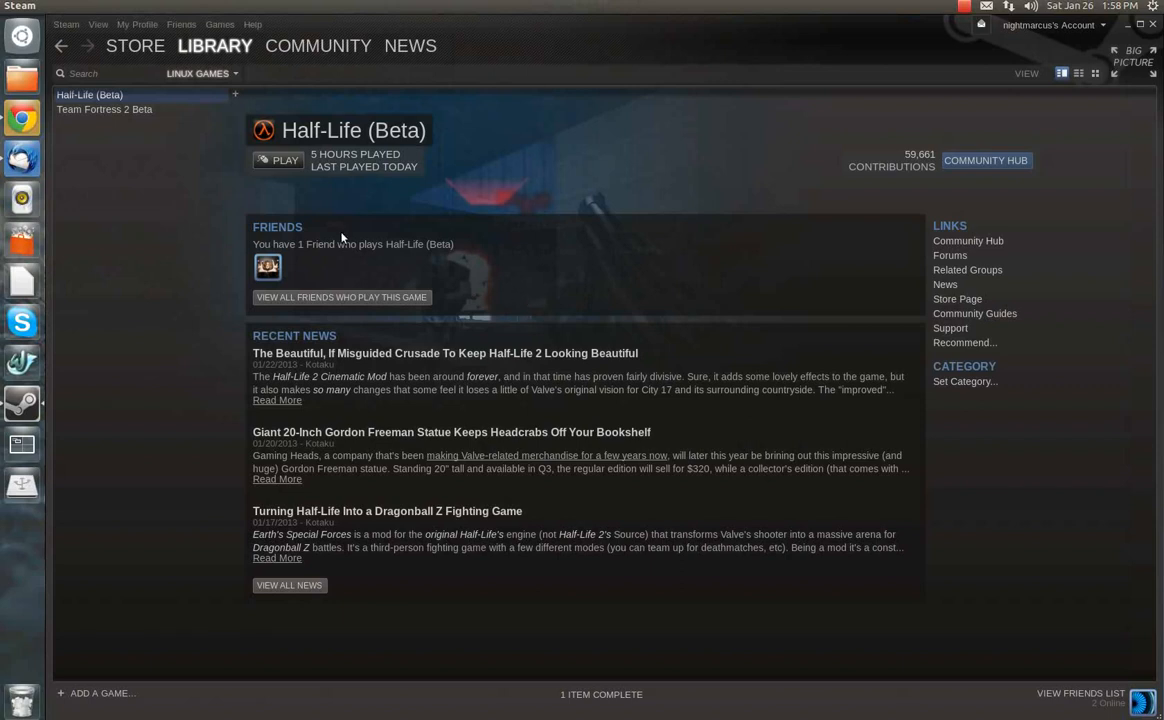
pyautogui.moveTo(316, 228)
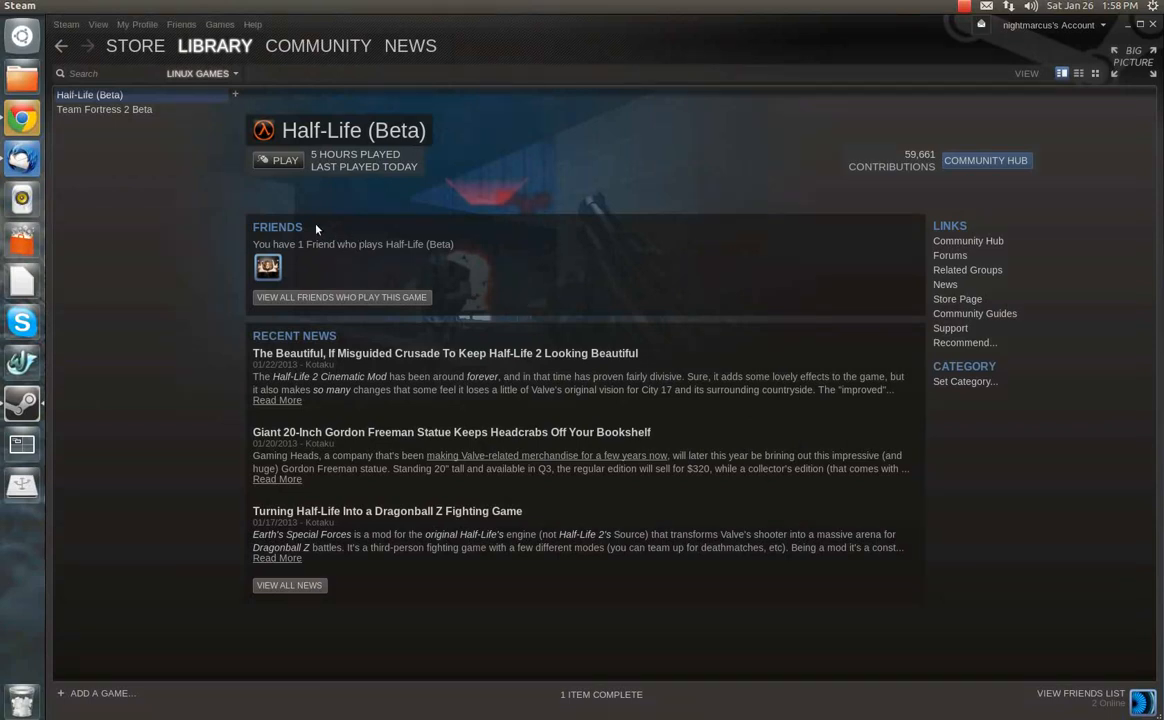
pyautogui.moveTo(210, 160)
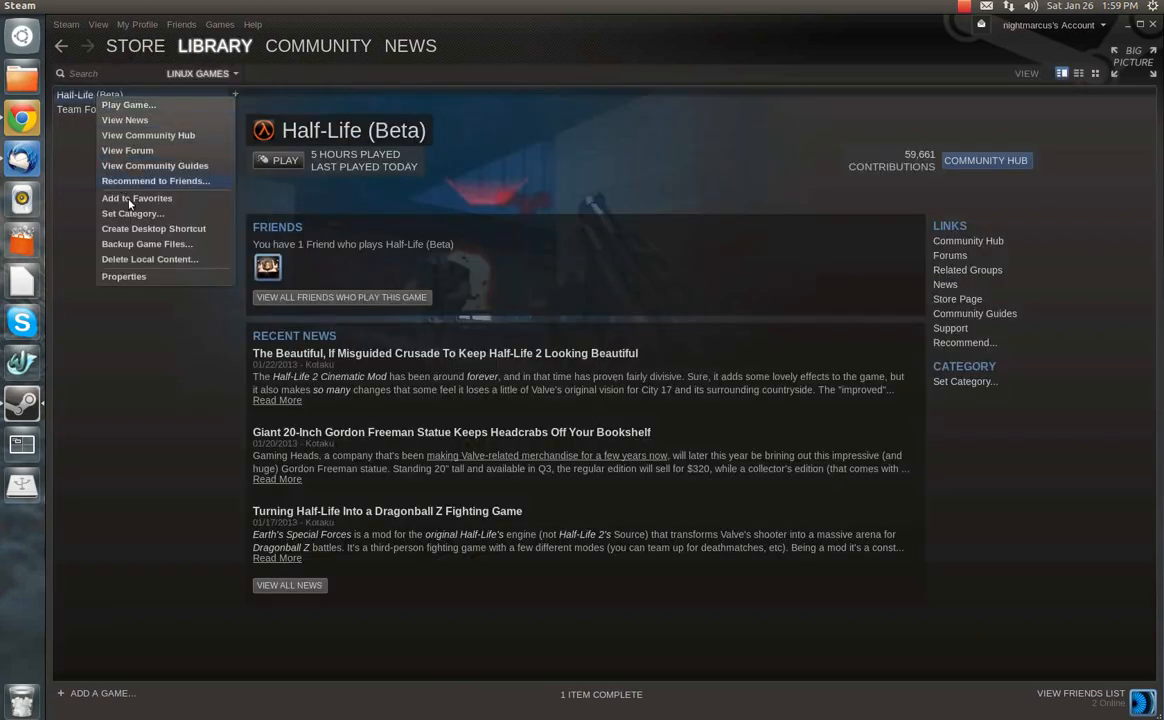
# Set -window as the launch option in Half-Life (Beta)'s Steam properties.
pyautogui.click(124, 276)
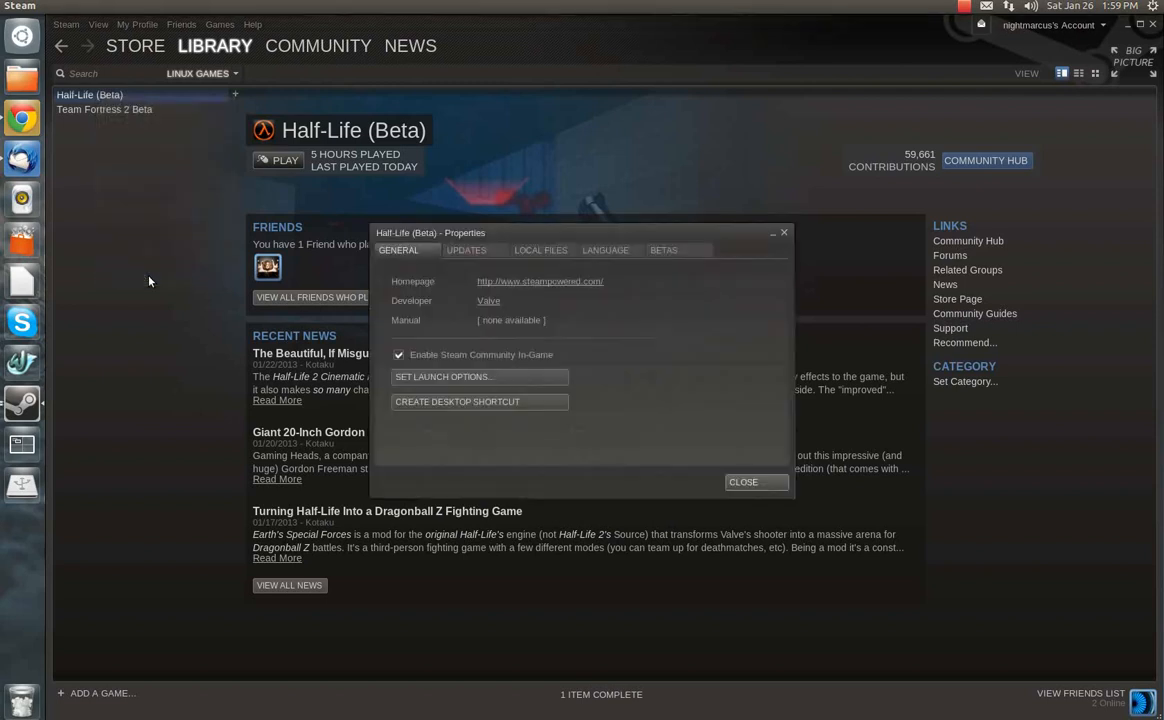
pyautogui.moveTo(438, 324)
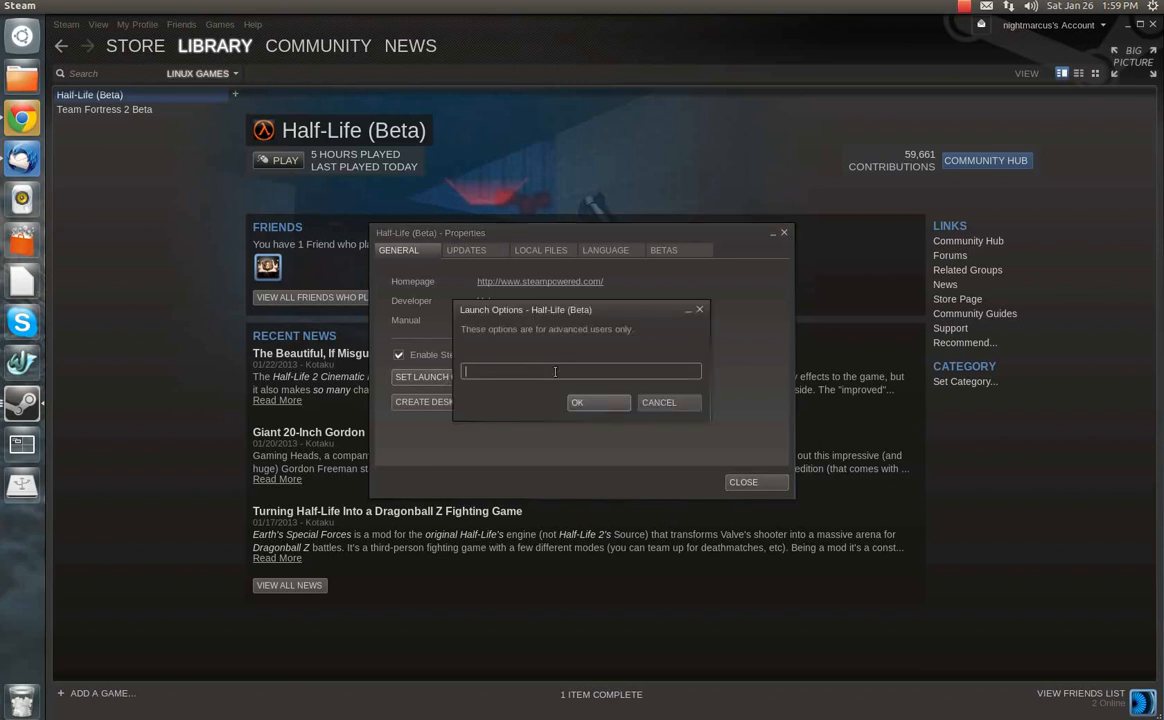
pyautogui.write('-w')
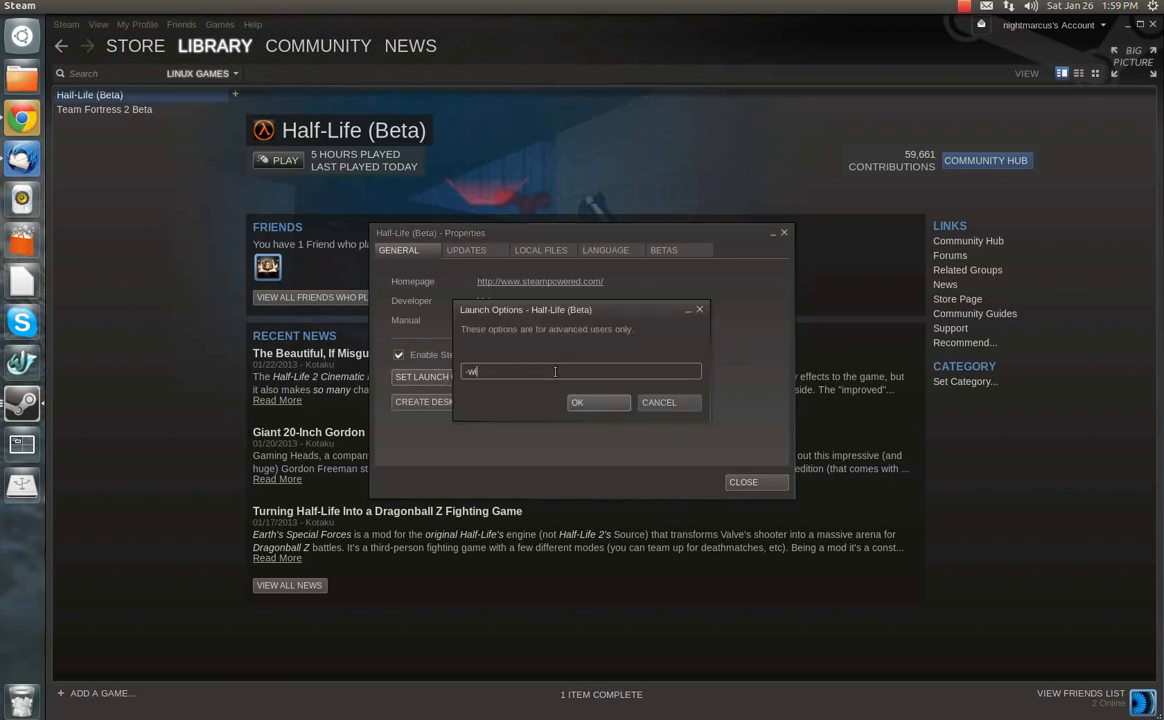
pyautogui.write('indow')
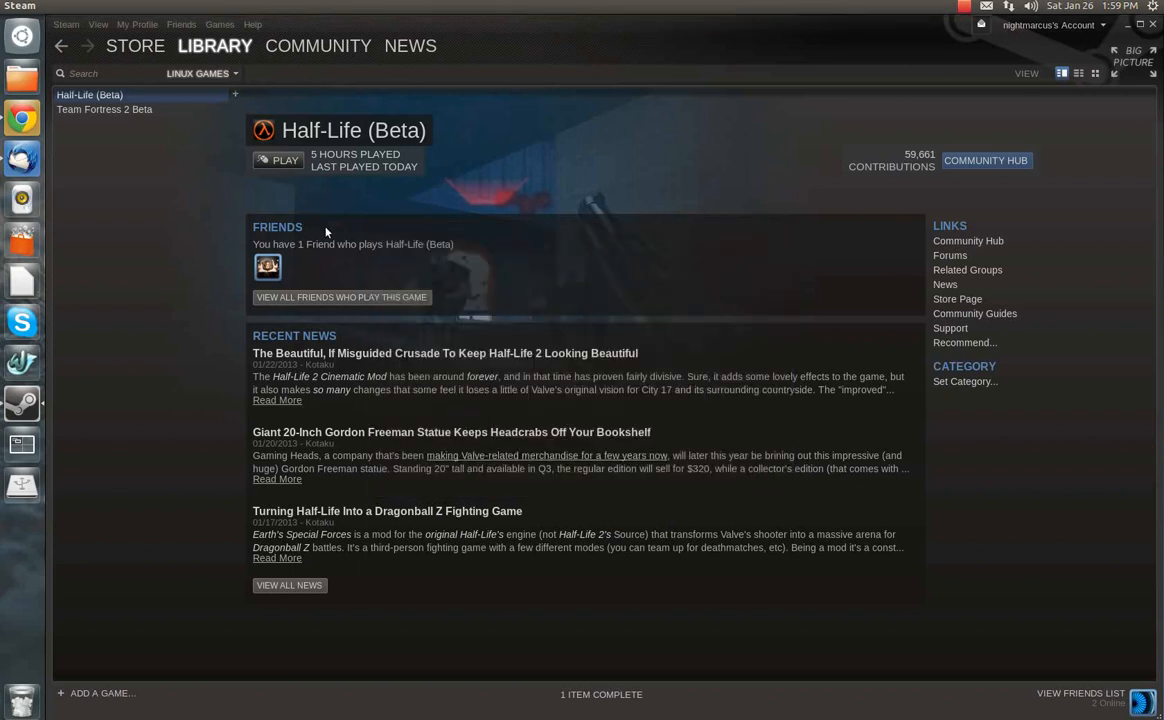
# Launch Half-Life (Beta) with the new option and review its Video settings.
pyautogui.click(278, 160)
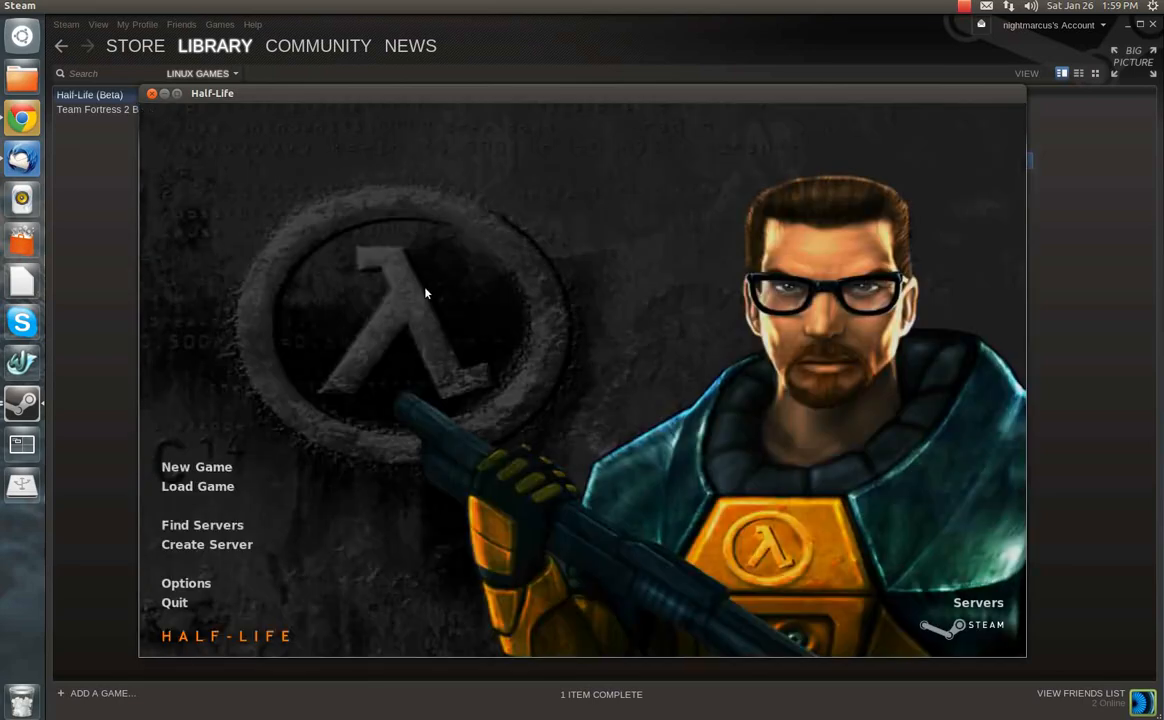
pyautogui.click(186, 584)
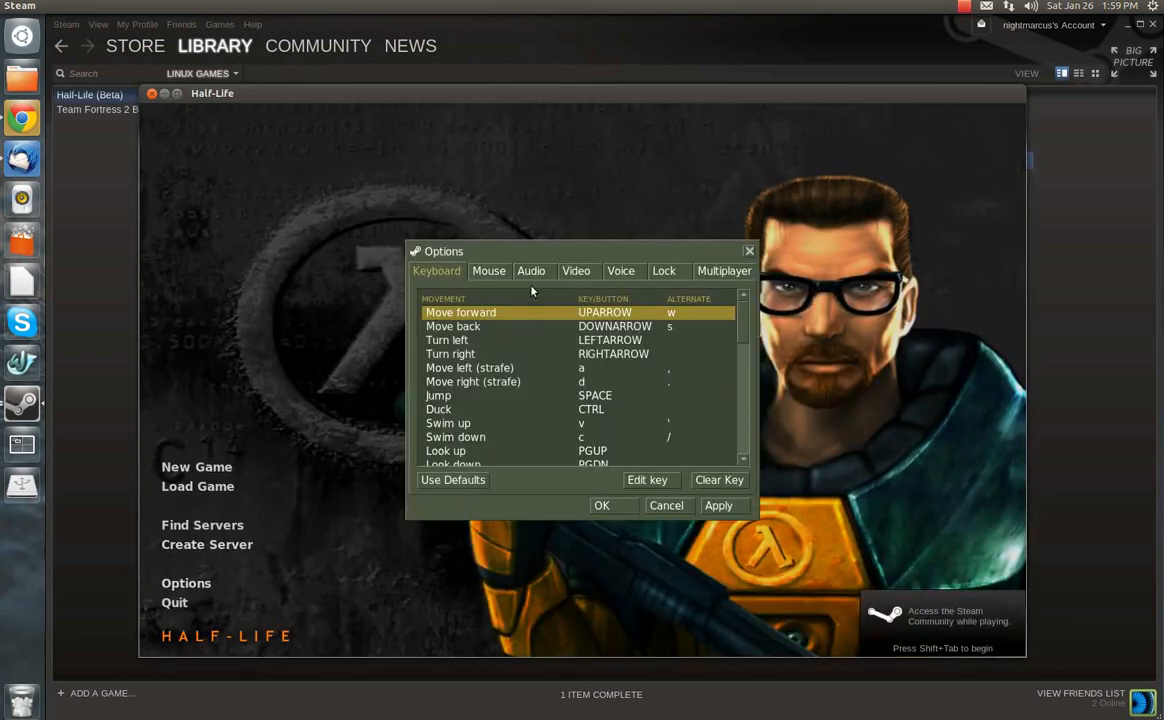
pyautogui.moveTo(572, 304)
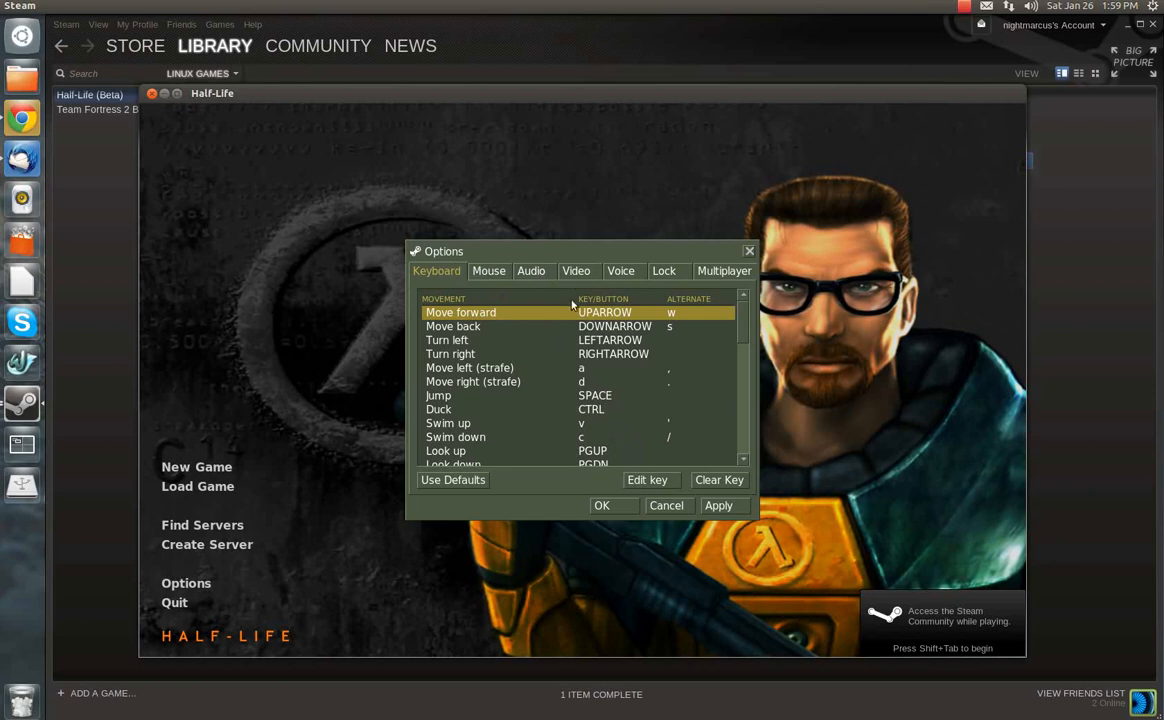
pyautogui.click(576, 272)
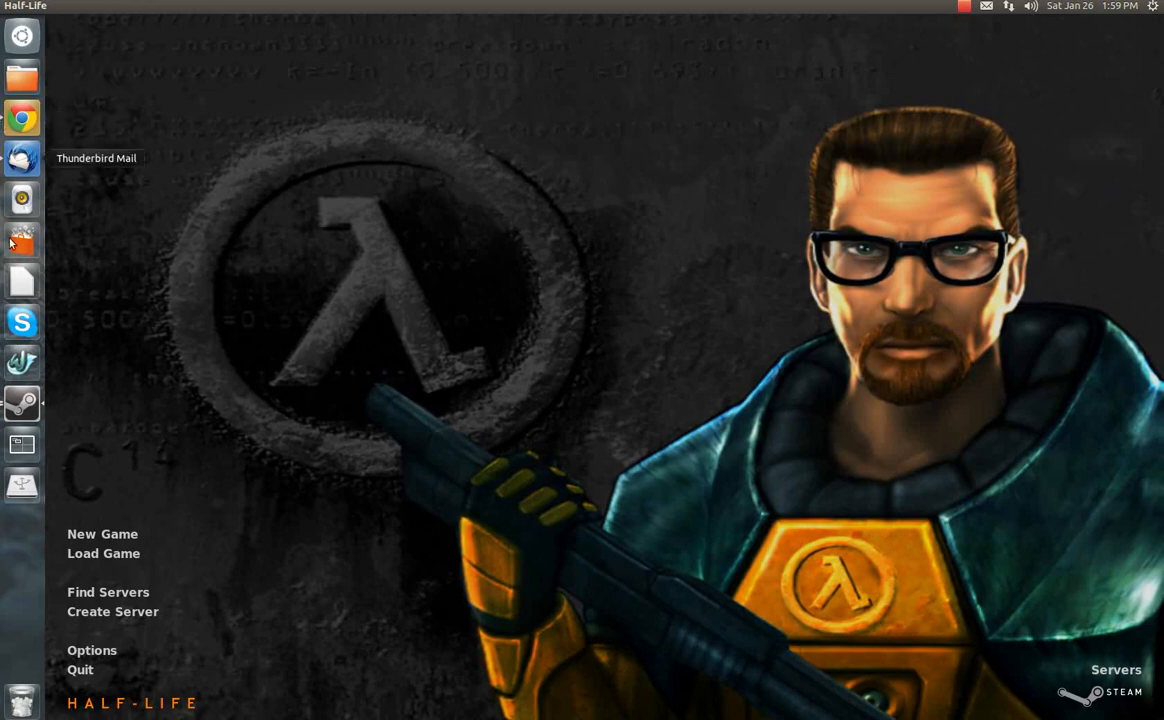
pyautogui.moveTo(92, 674)
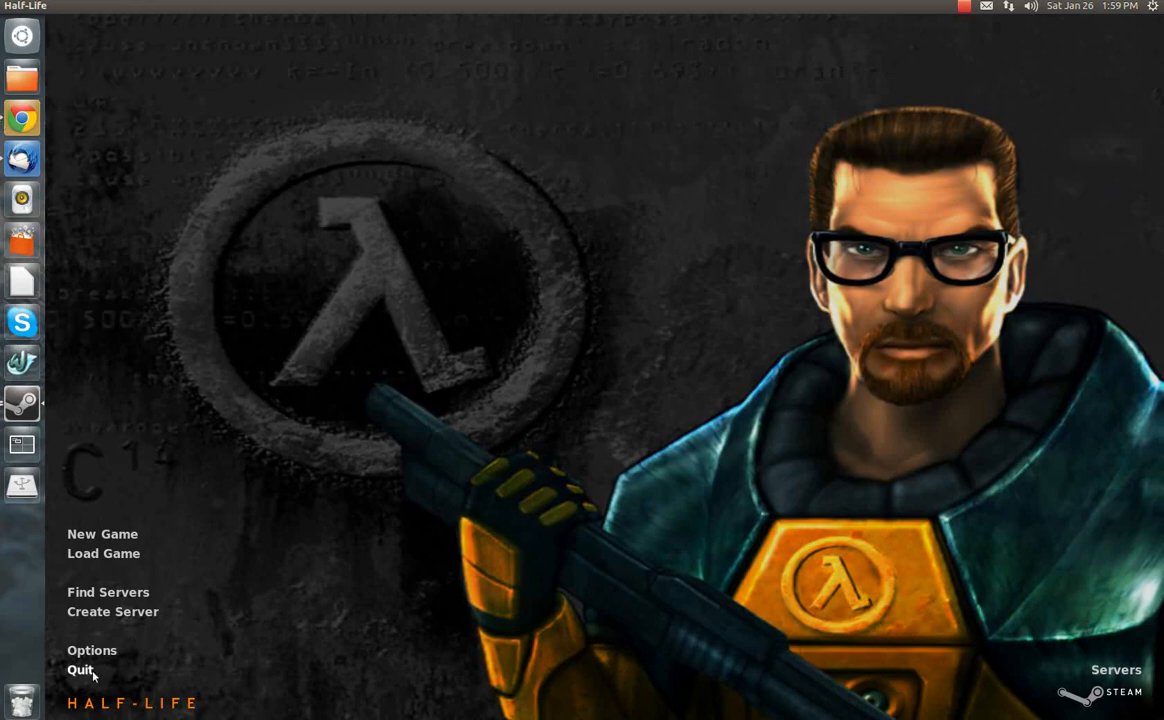
# Quit Half-Life back to the Steam library and dismiss the Steam Update News window.
pyautogui.click(80, 668)
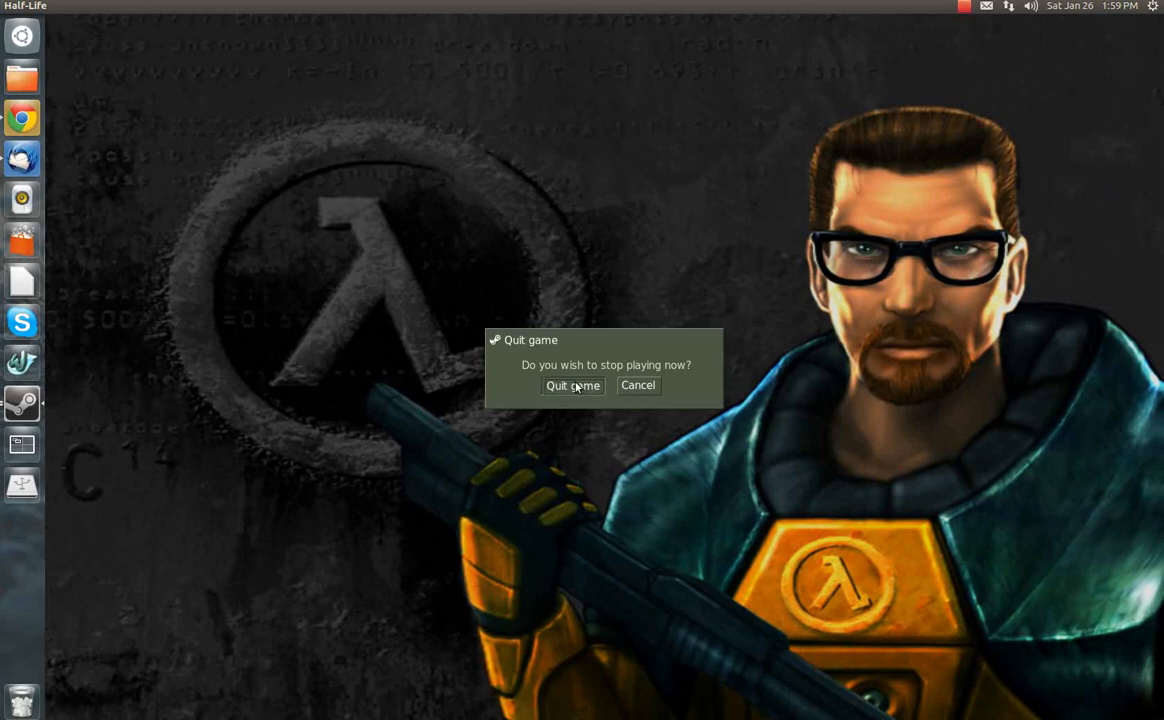
pyautogui.click(572, 386)
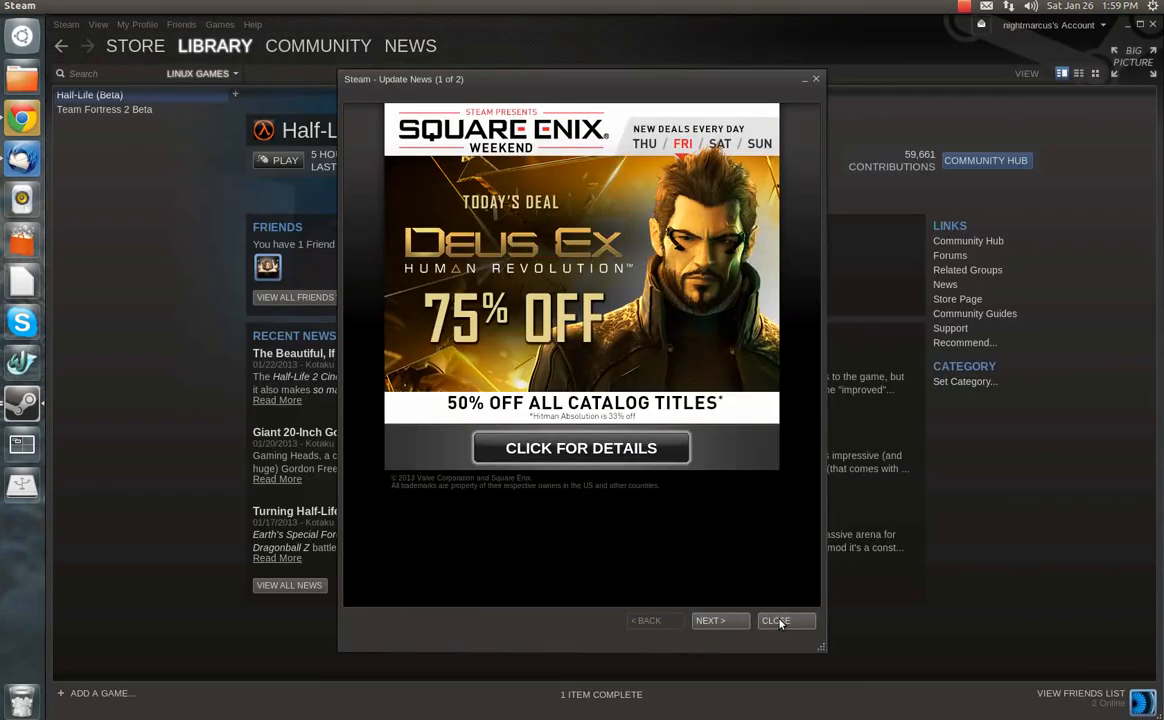
pyautogui.click(784, 620)
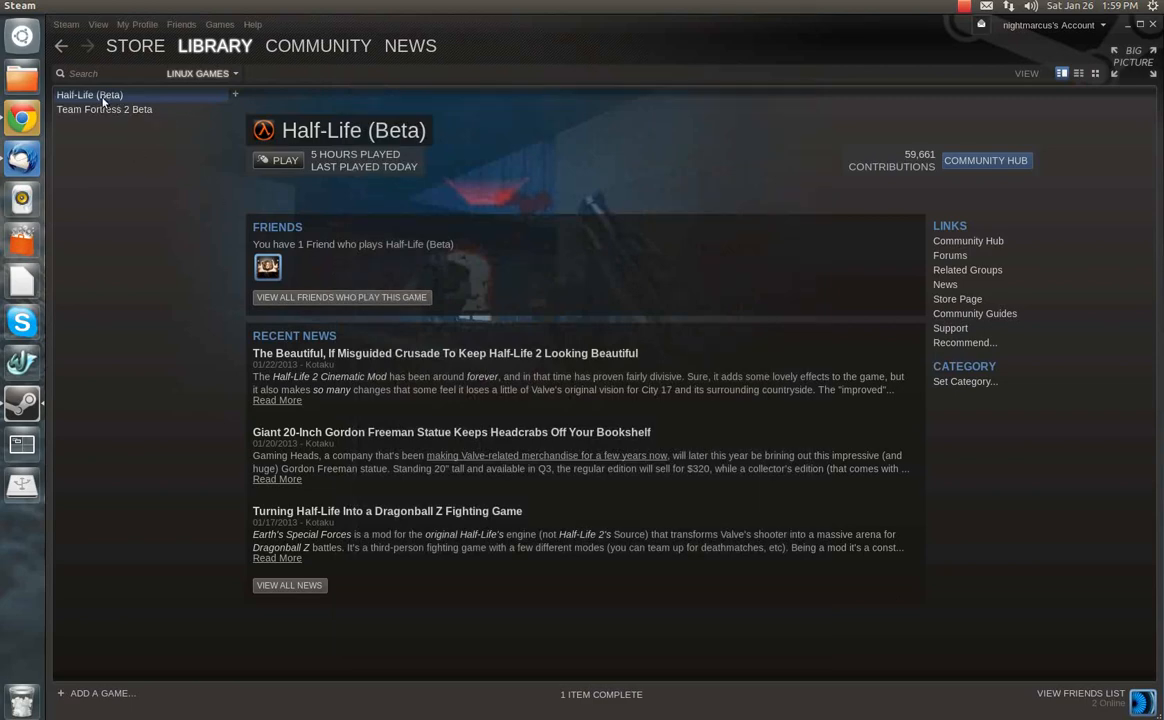